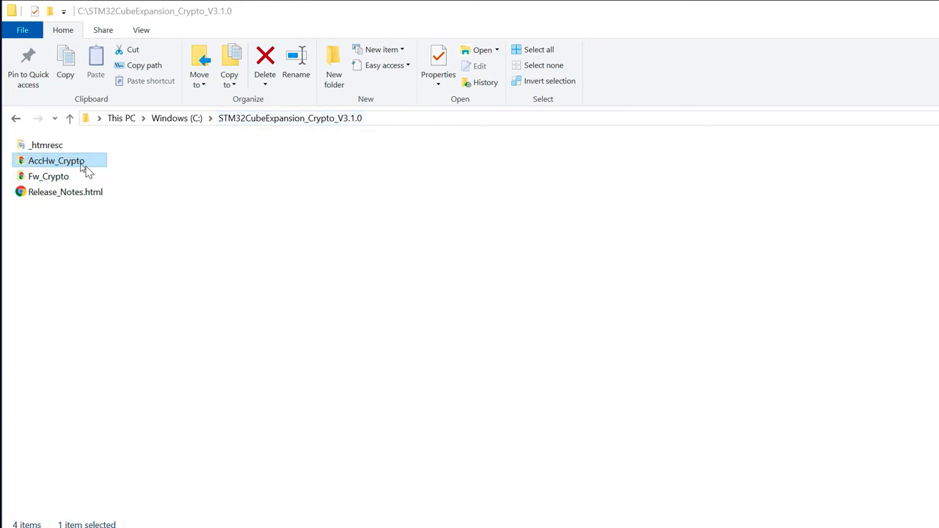
mouse_move(29, 167)
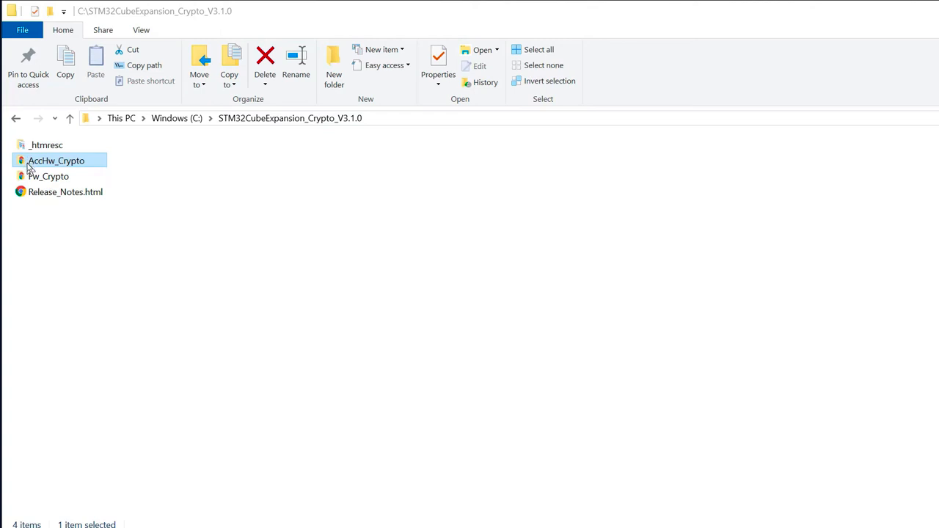
mouse_move(49, 169)
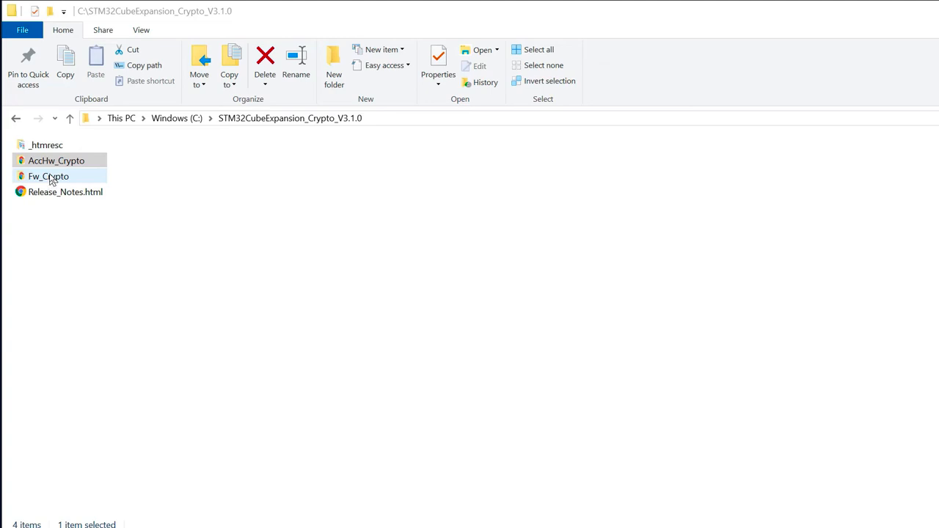
mouse_move(64, 182)
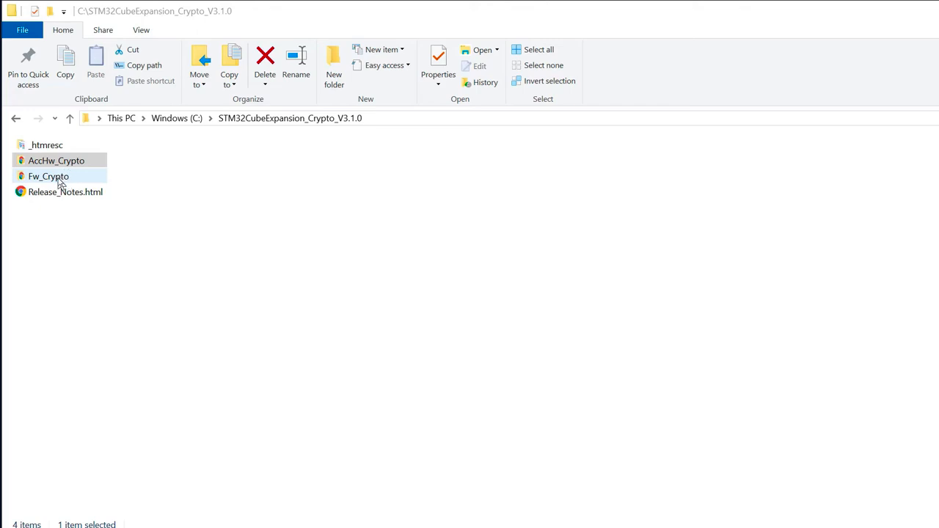
- Open Fw_Crypto in STM32CubeExpansion_Crypto_V3.1.0 to list its STM32 series subfolders
double_click(48, 176)
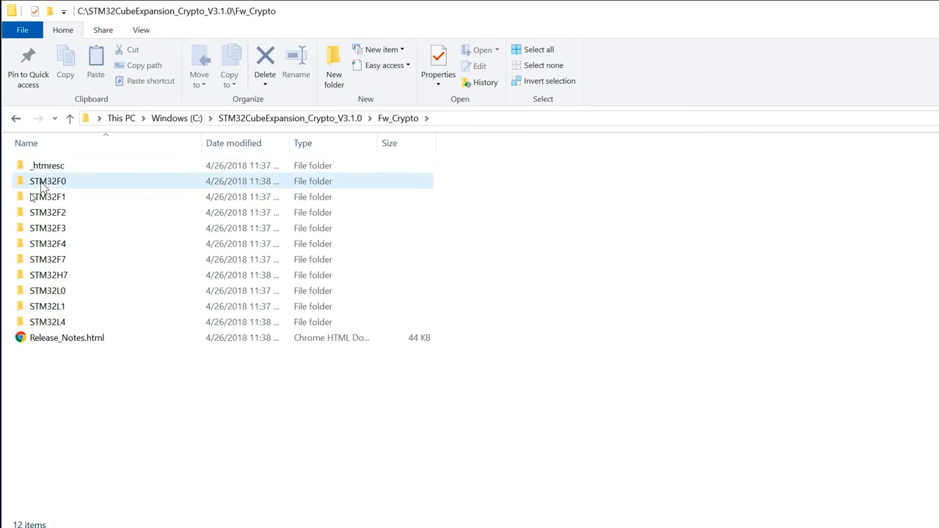
mouse_move(57, 187)
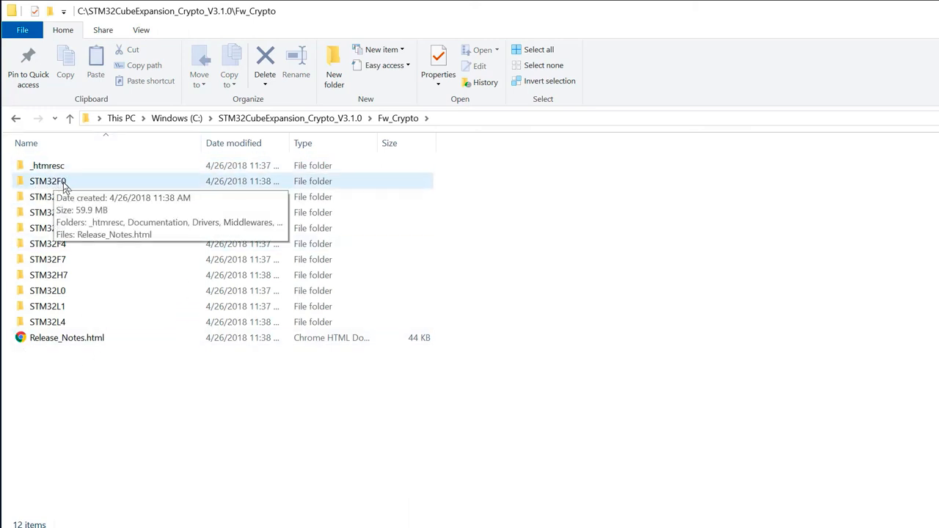
mouse_move(581, 257)
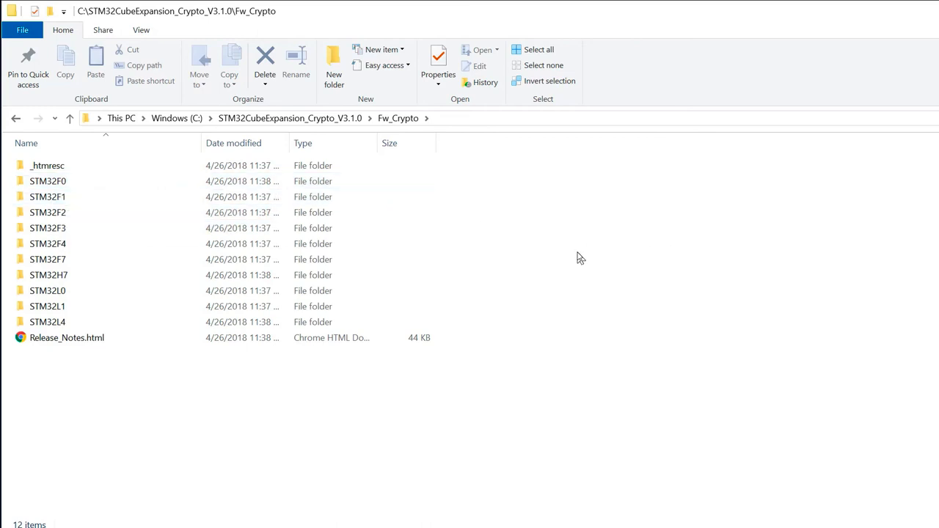
mouse_move(441, 246)
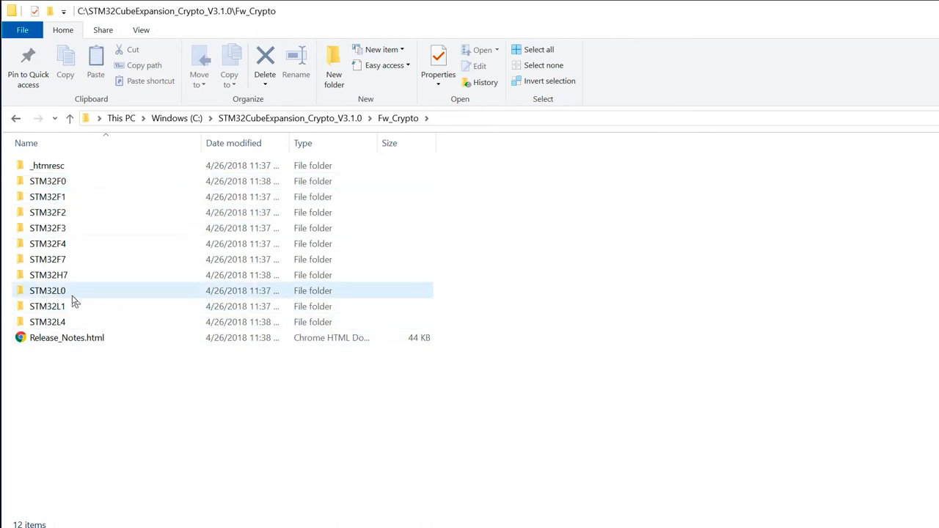
mouse_move(70, 291)
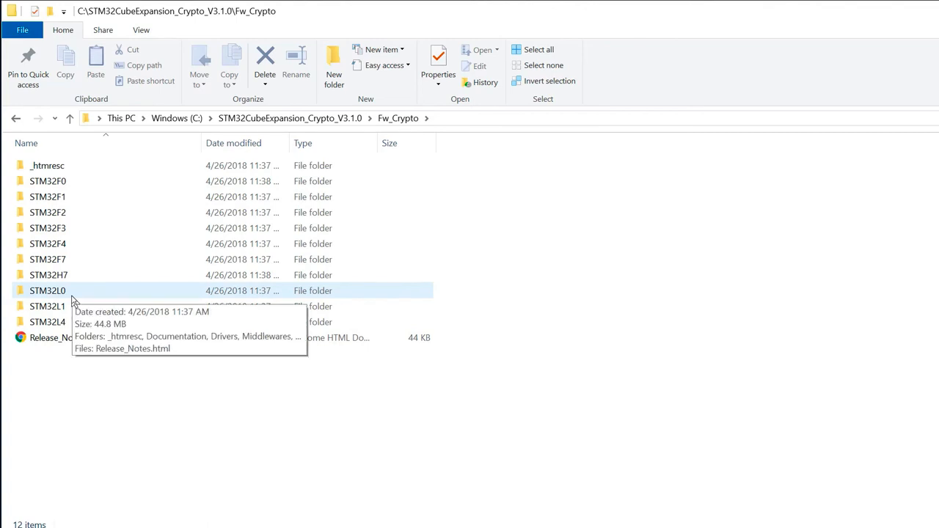
mouse_move(66, 297)
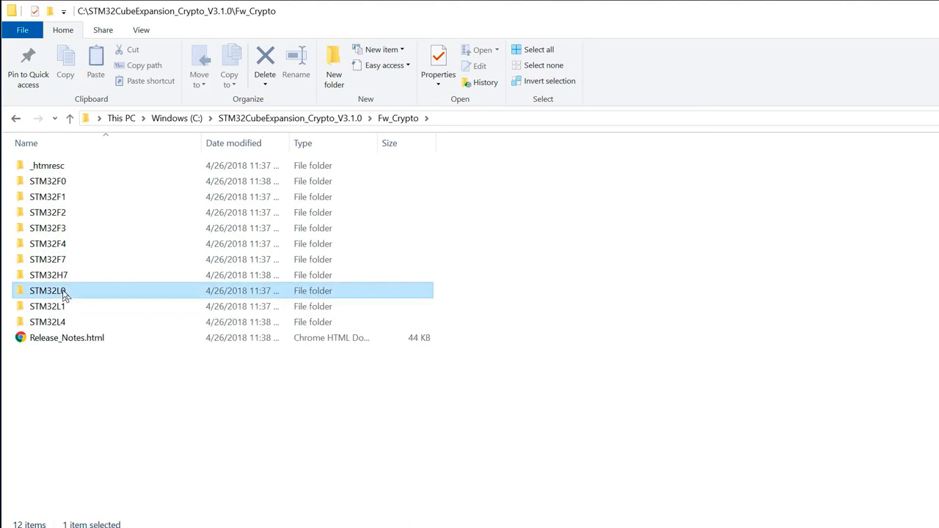
- Enter STM32L0, browse its Documentation and Drivers subfolders, and return to STM32L0
double_click(48, 290)
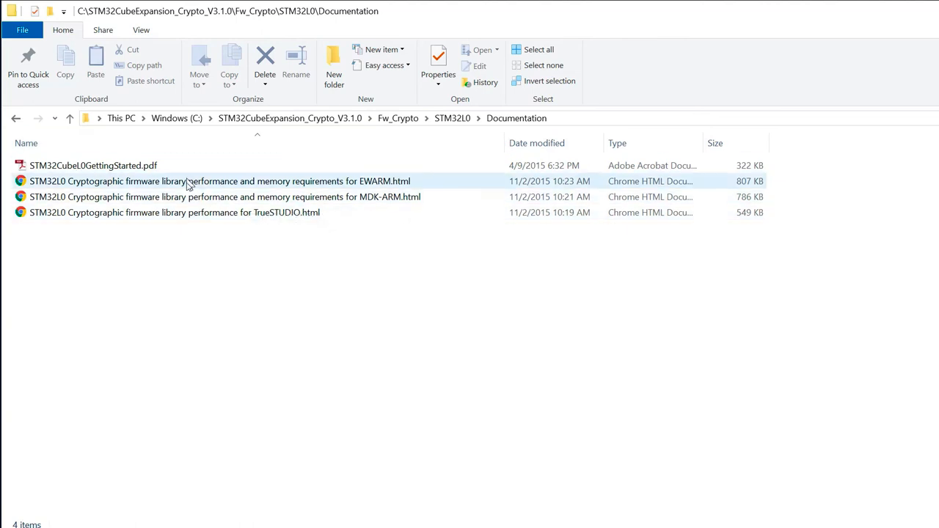
mouse_move(390, 228)
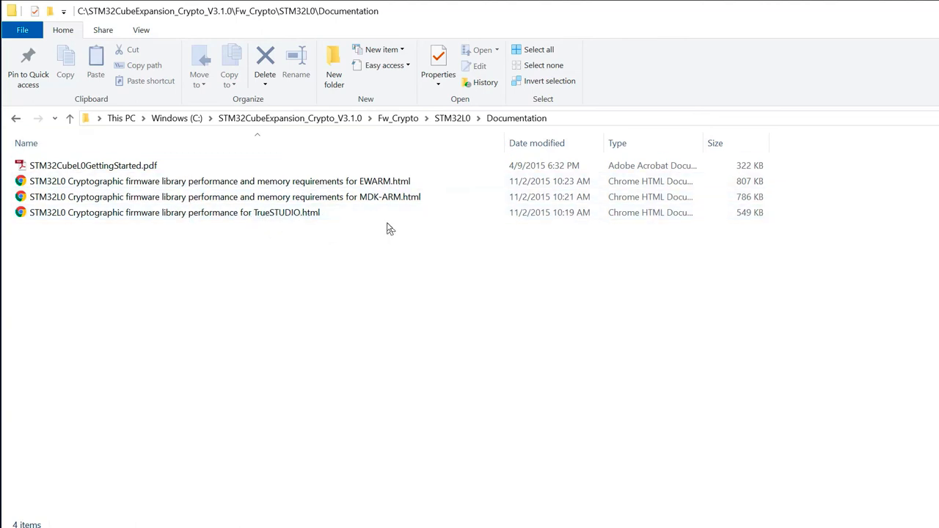
mouse_move(249, 251)
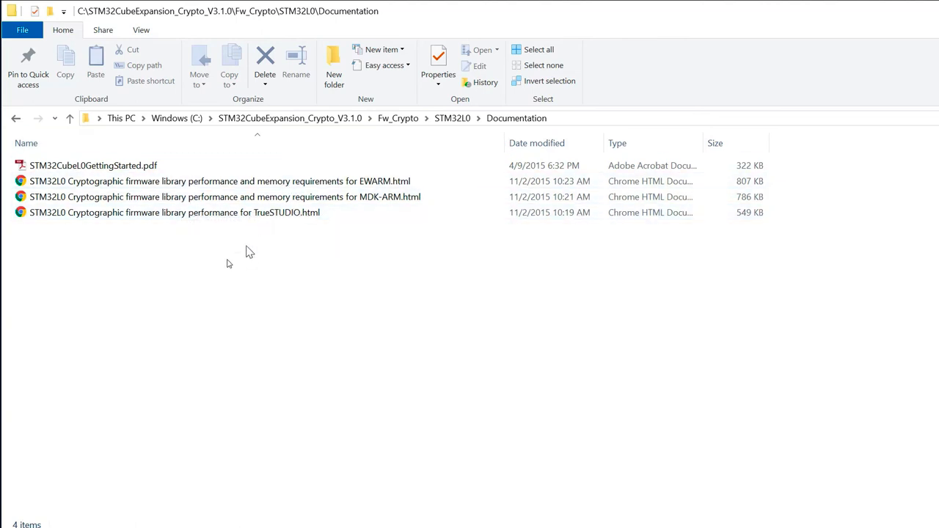
mouse_move(16, 118)
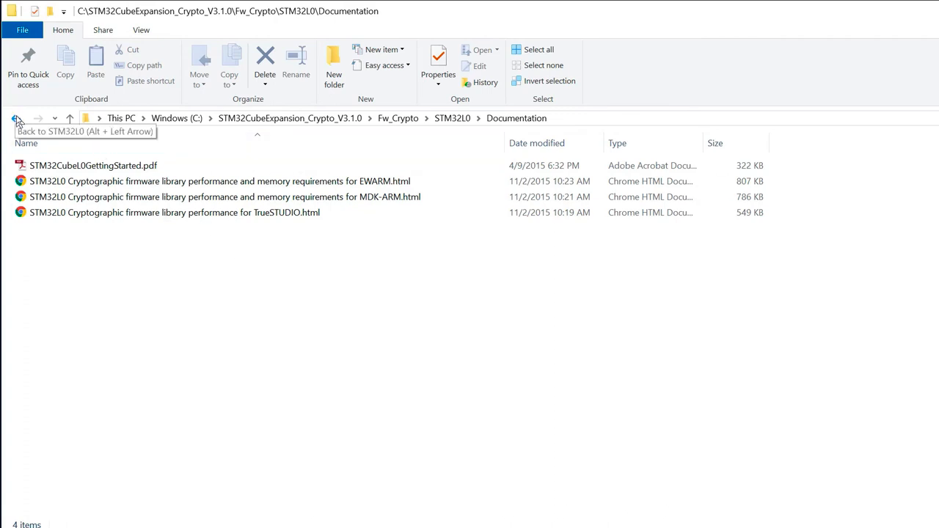
click(16, 118)
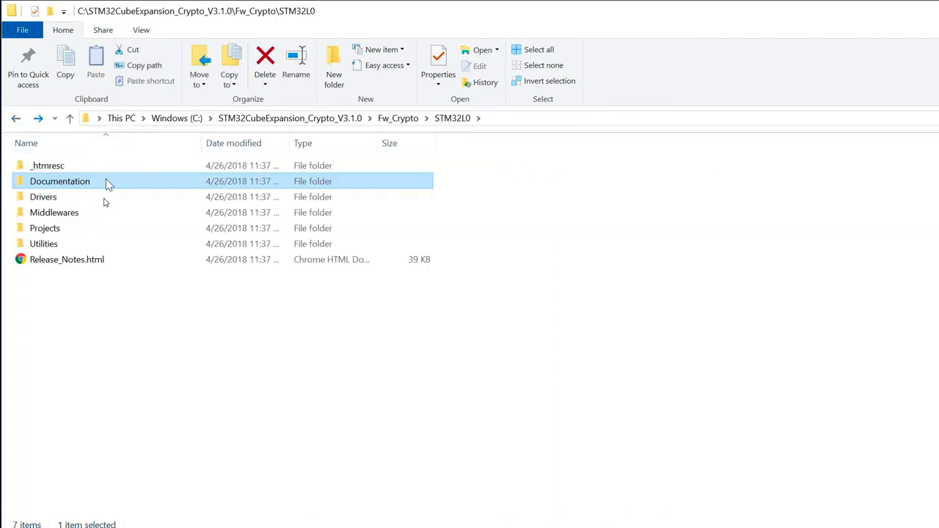
double_click(44, 197)
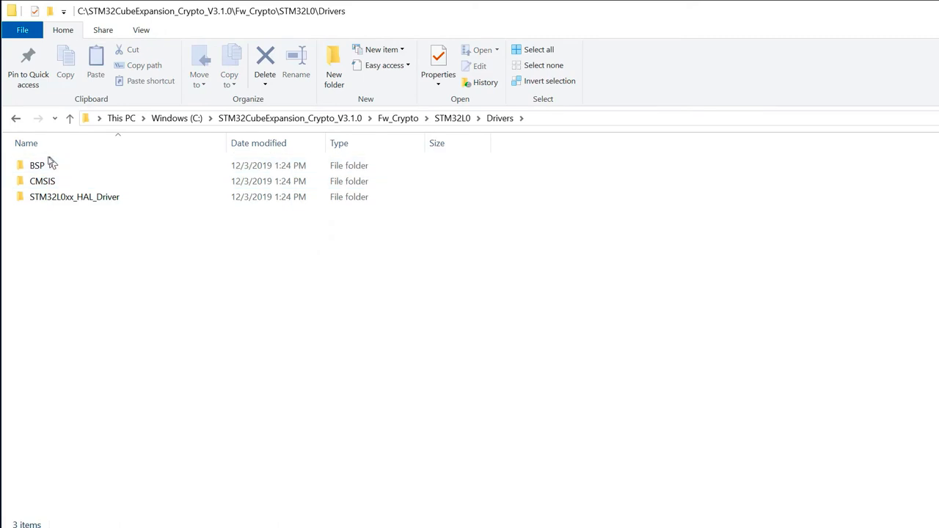
click(42, 181)
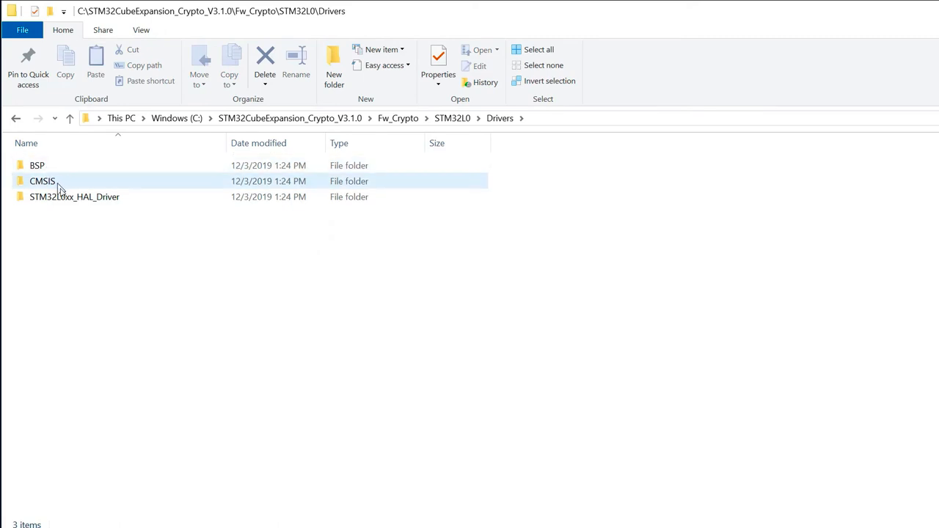
mouse_move(16, 118)
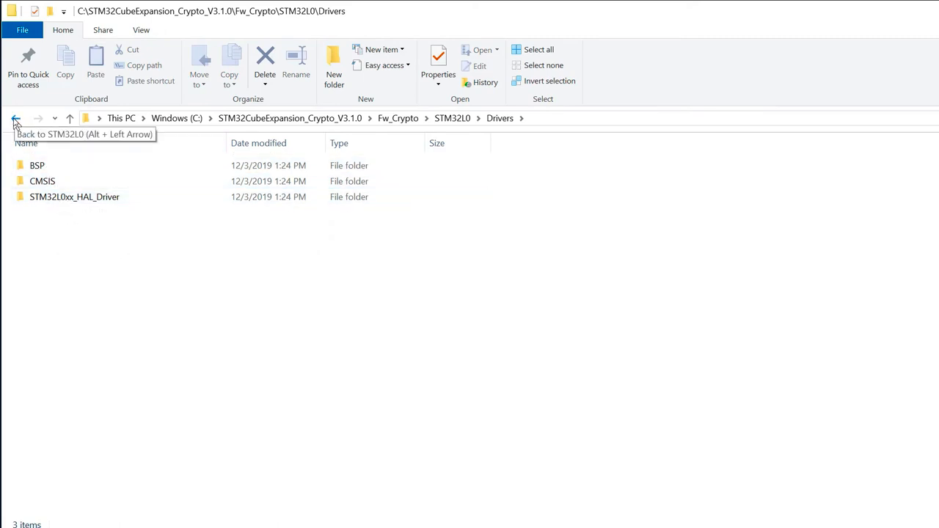
click(15, 118)
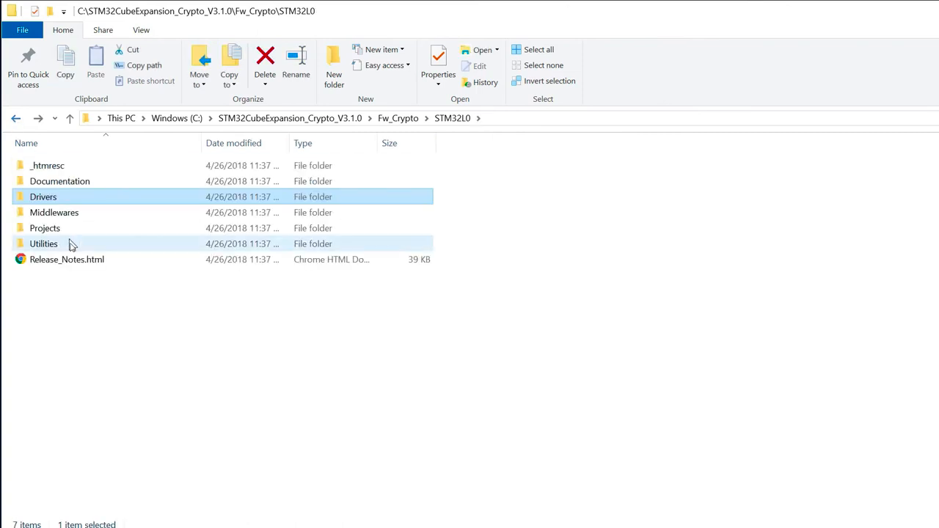
- Browse the Inc and Lib folders of Middlewares\ST\STM32_Cryptographic, then return to Middlewares
double_click(55, 212)
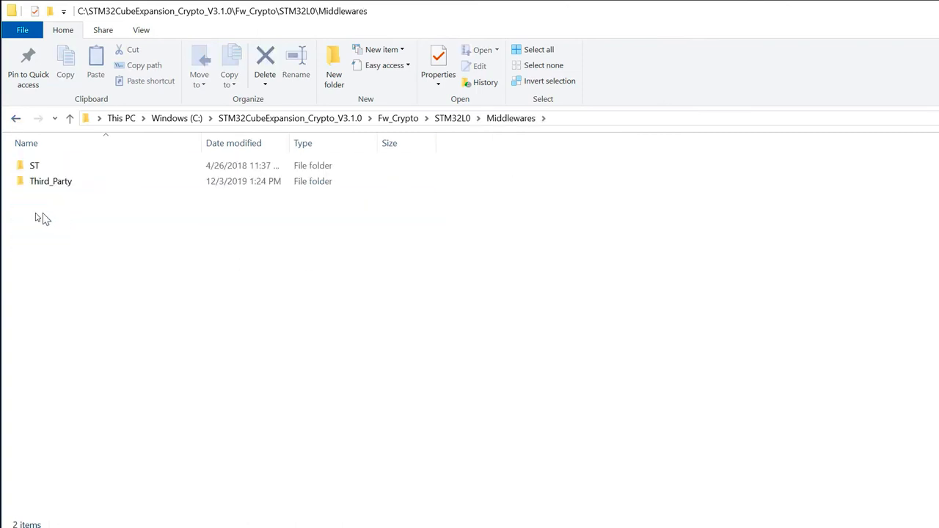
double_click(34, 166)
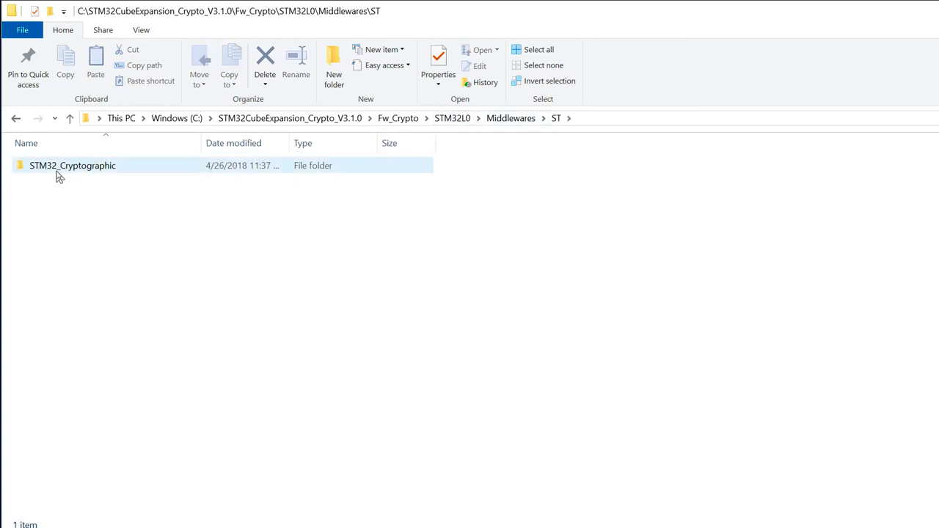
mouse_move(58, 170)
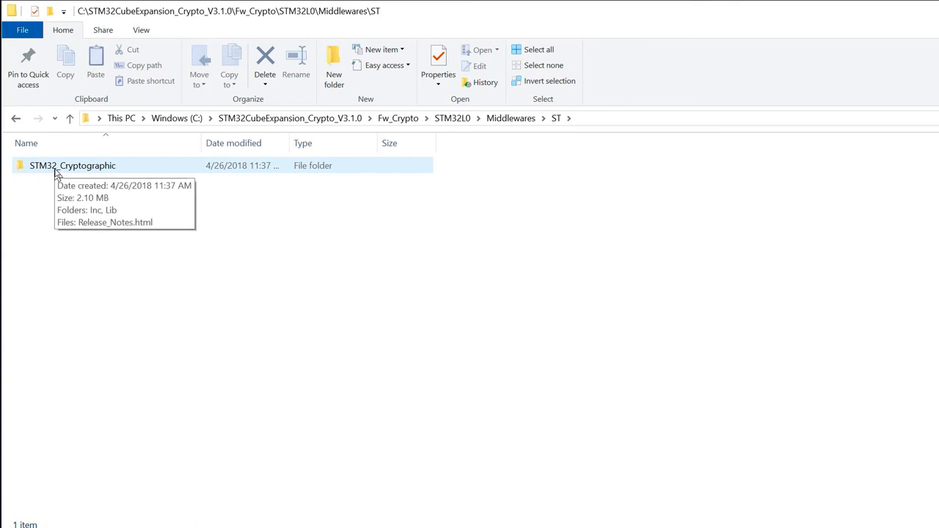
double_click(73, 165)
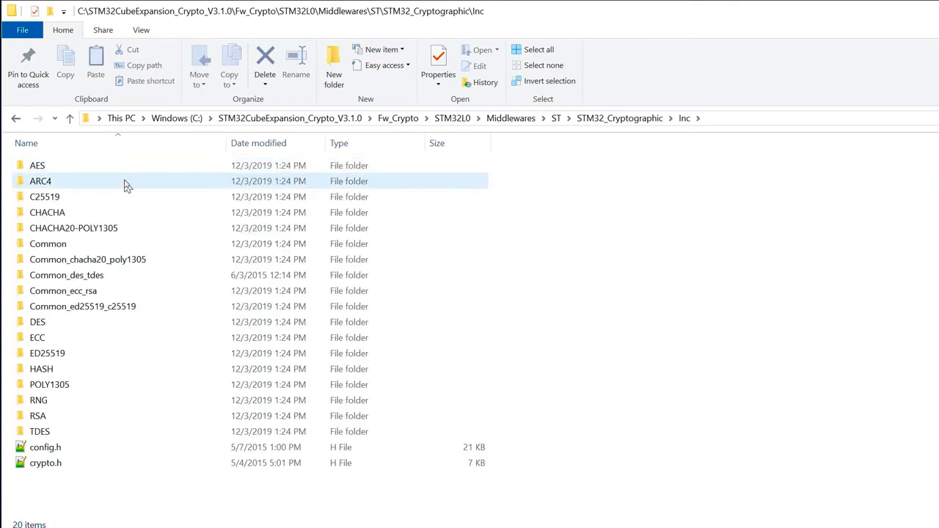
click(16, 118)
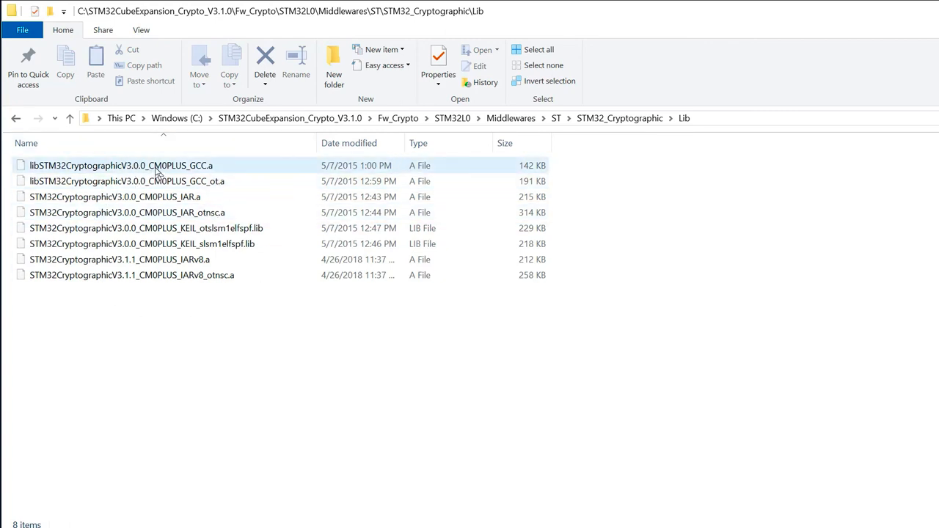
click(115, 196)
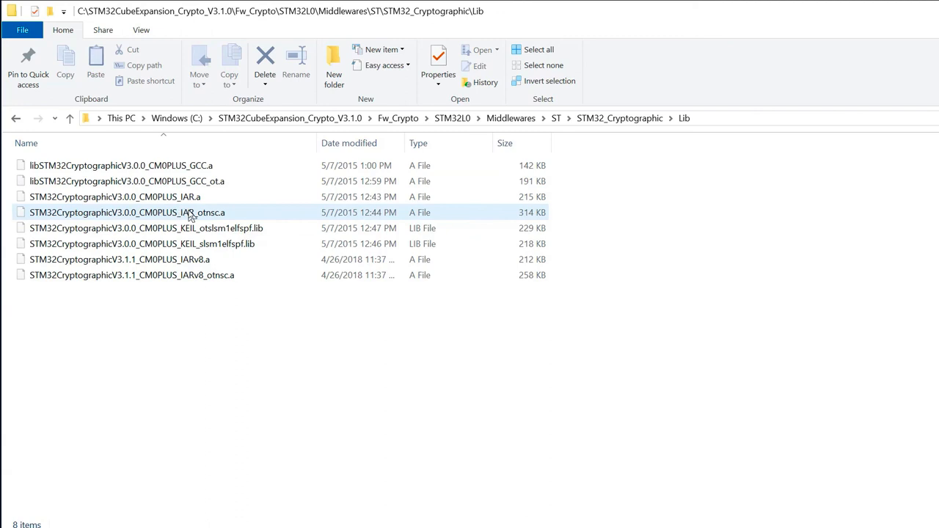
mouse_move(203, 222)
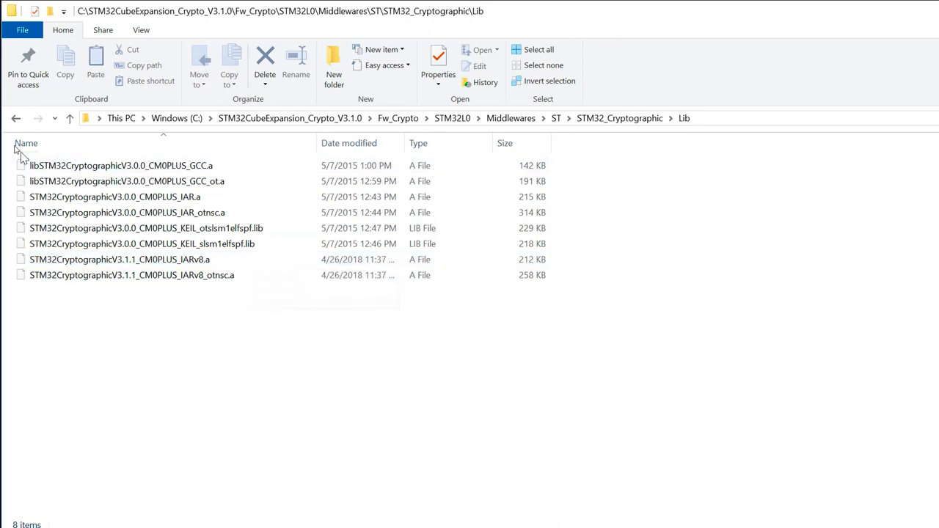
click(16, 118)
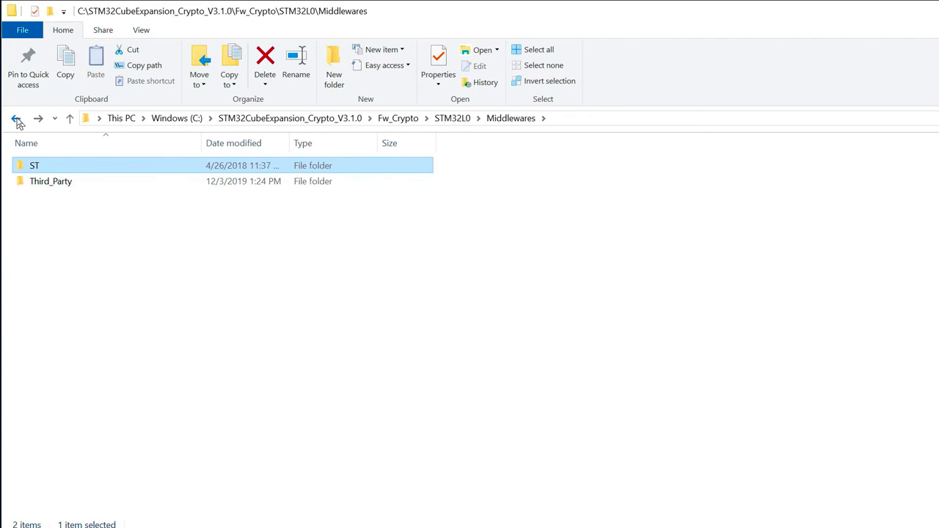
- Go back to STM32L0 and open Projects\STM32L053R8-Nucleo with its algorithm example folders
click(16, 118)
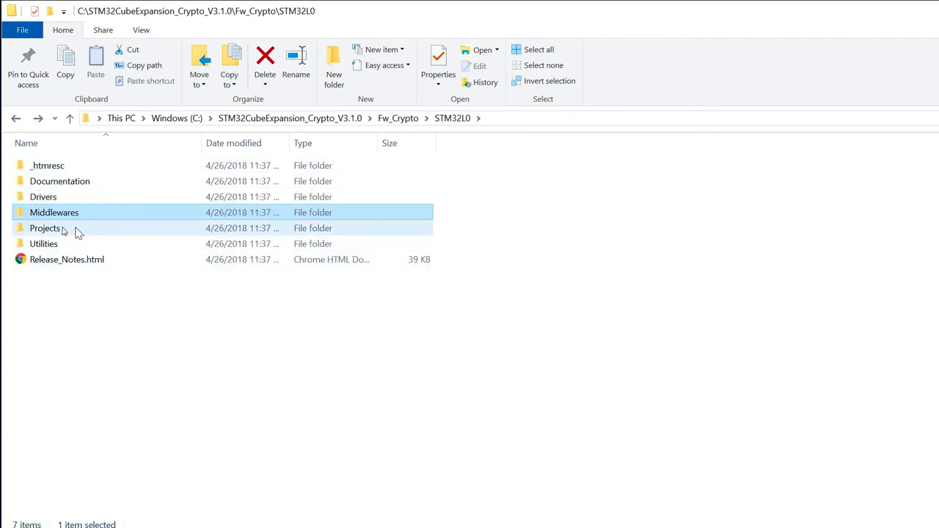
click(45, 228)
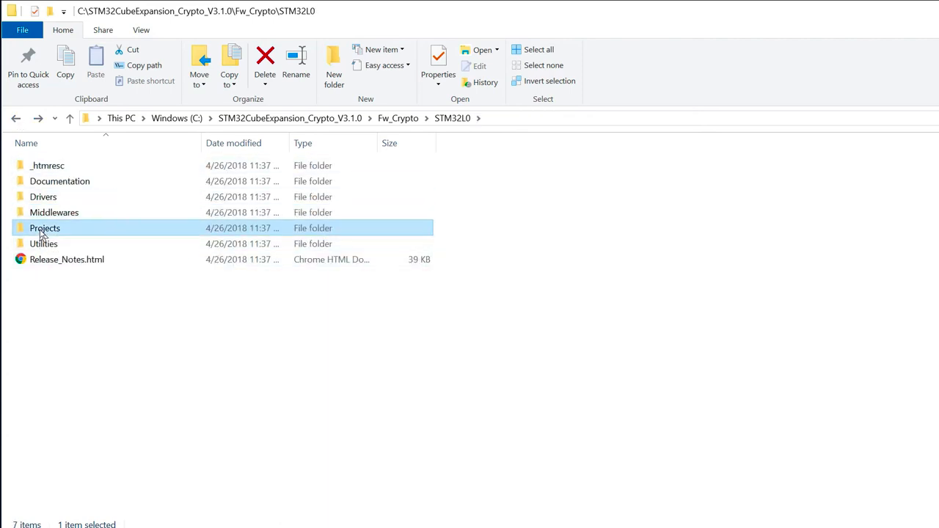
double_click(45, 228)
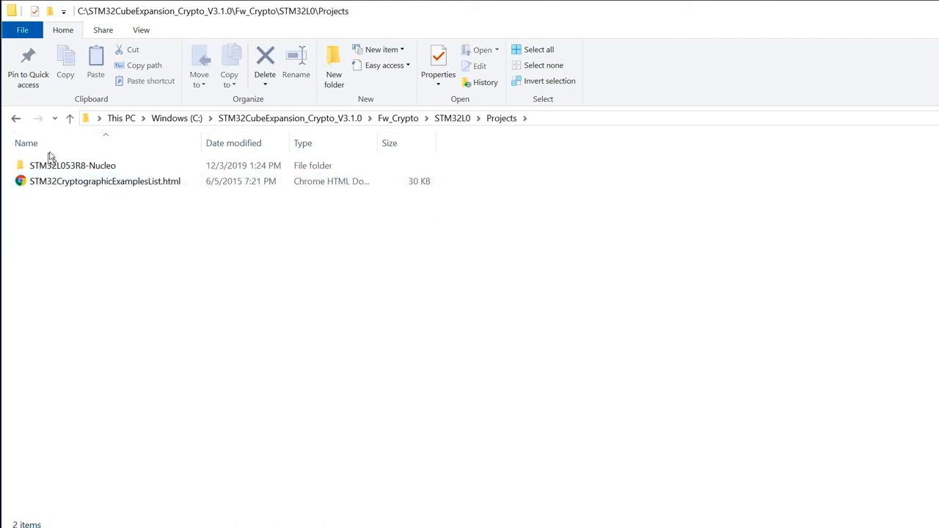
mouse_move(71, 165)
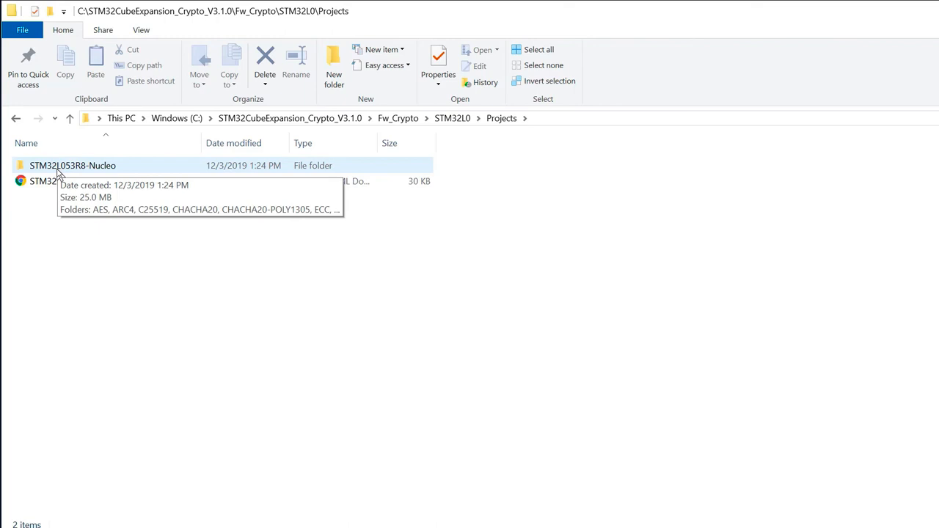
click(72, 165)
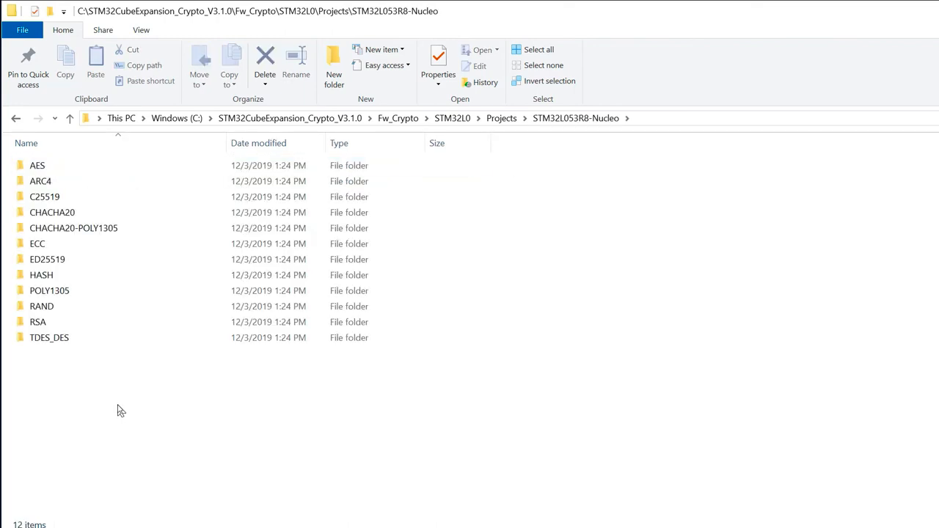
mouse_move(51, 356)
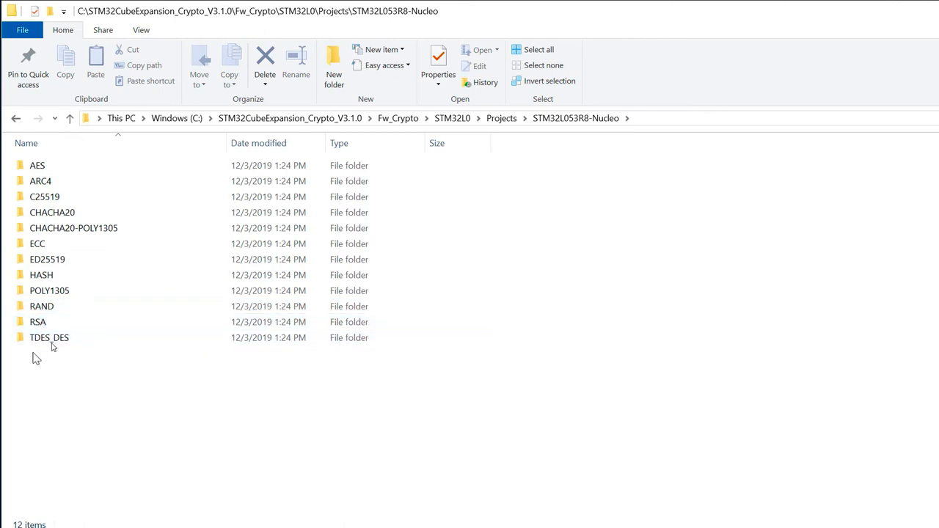
mouse_move(49, 338)
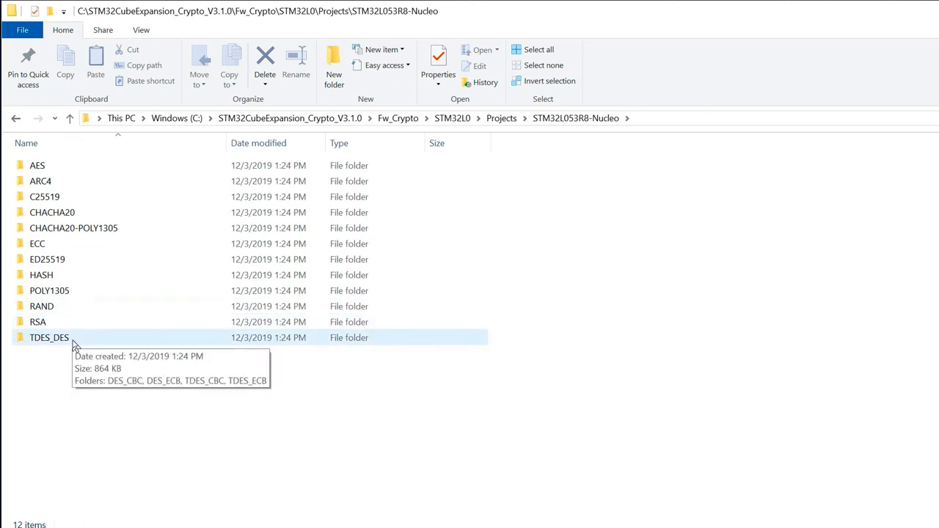
mouse_move(99, 339)
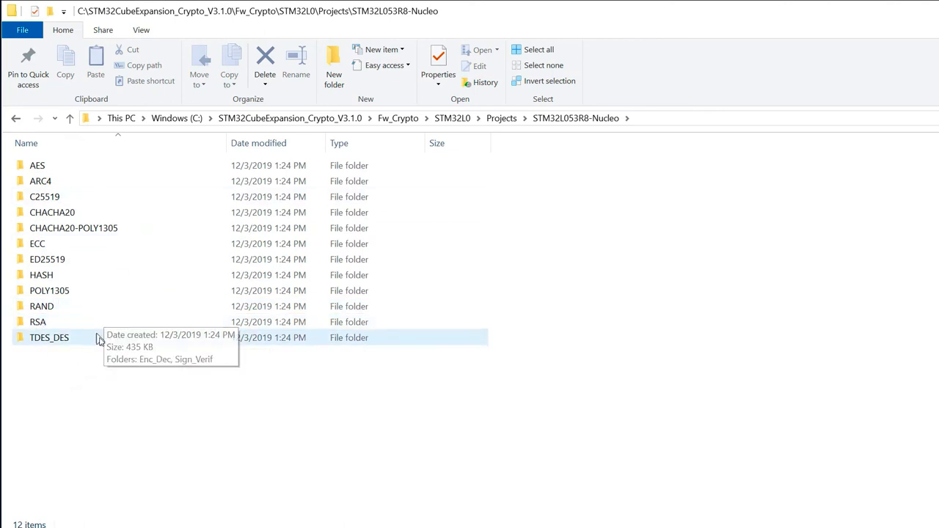
mouse_move(16, 118)
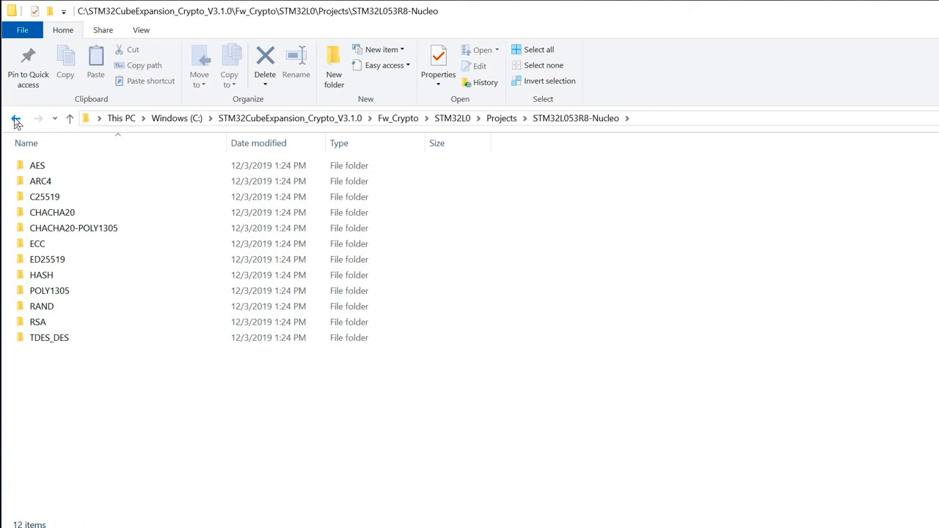
- Return to the package root and open AccHw_Crypto\STM32L4\Documentation
click(16, 118)
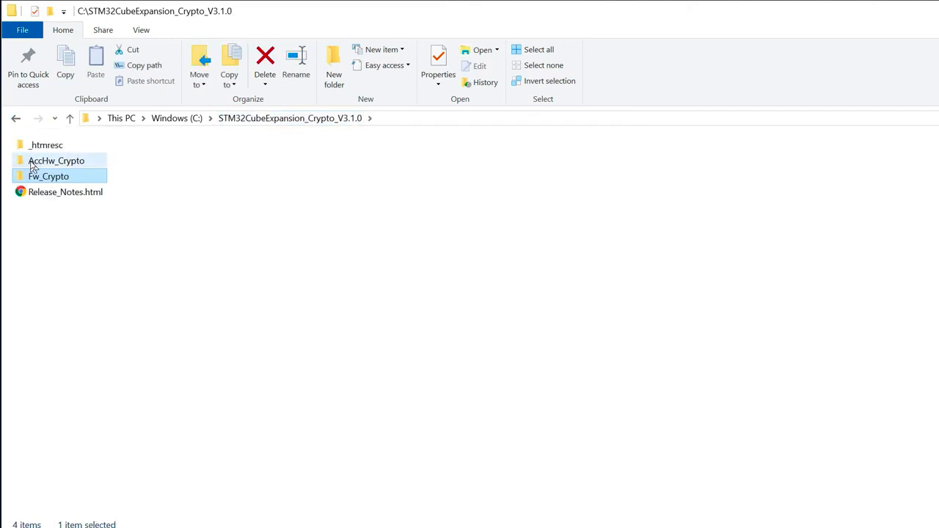
double_click(57, 160)
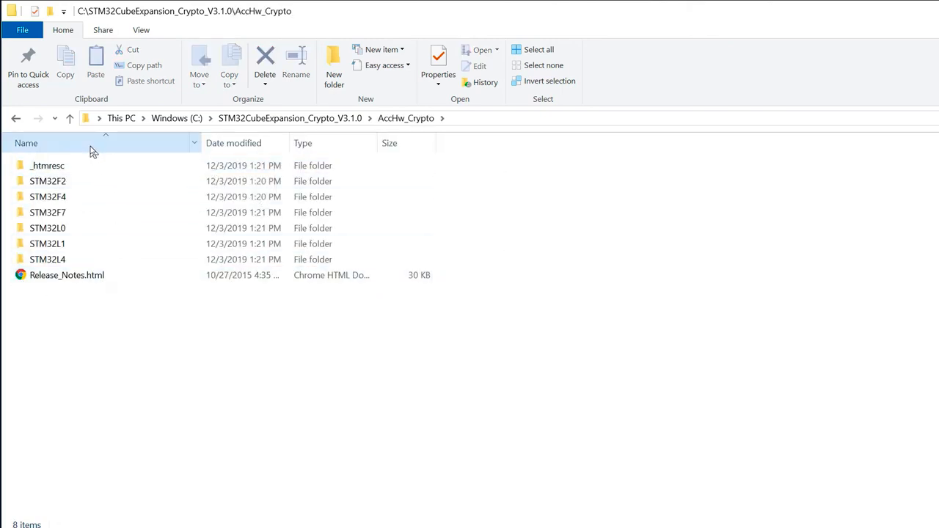
click(47, 165)
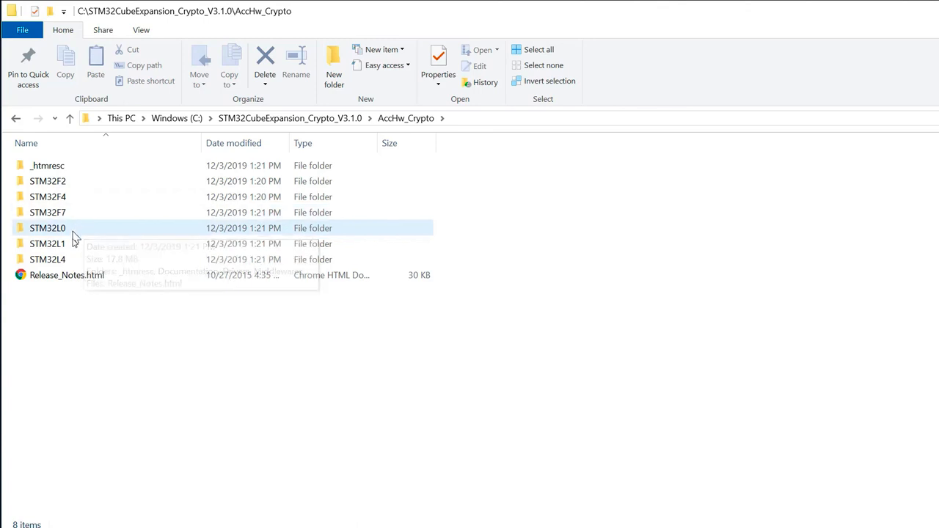
double_click(48, 259)
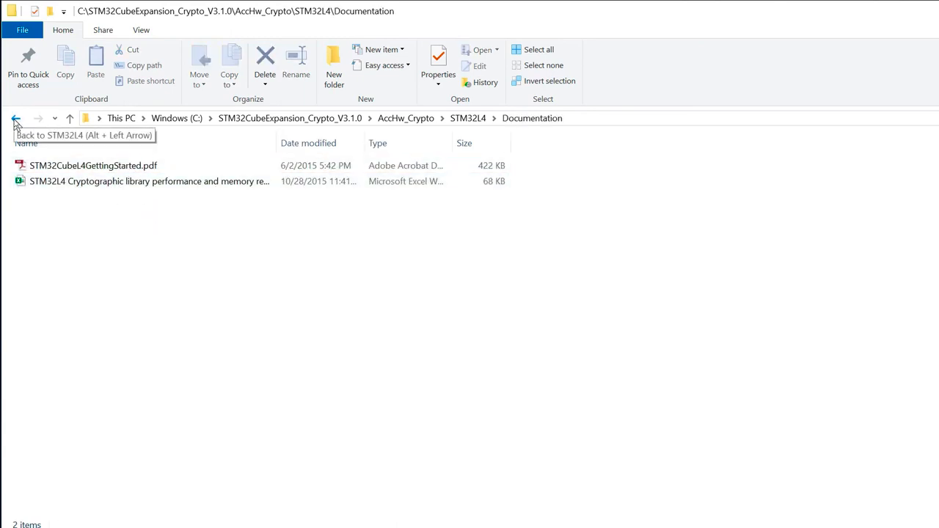
- Back up to STM32L4 and open Middlewares\ST\STM32_Crypto\Lib with its GCC, IAR and KEIL libraries
click(15, 118)
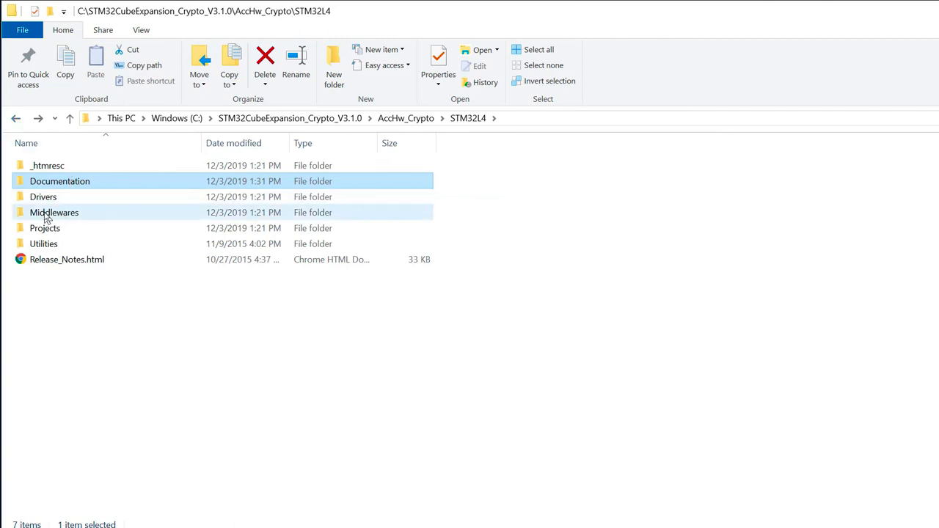
double_click(54, 212)
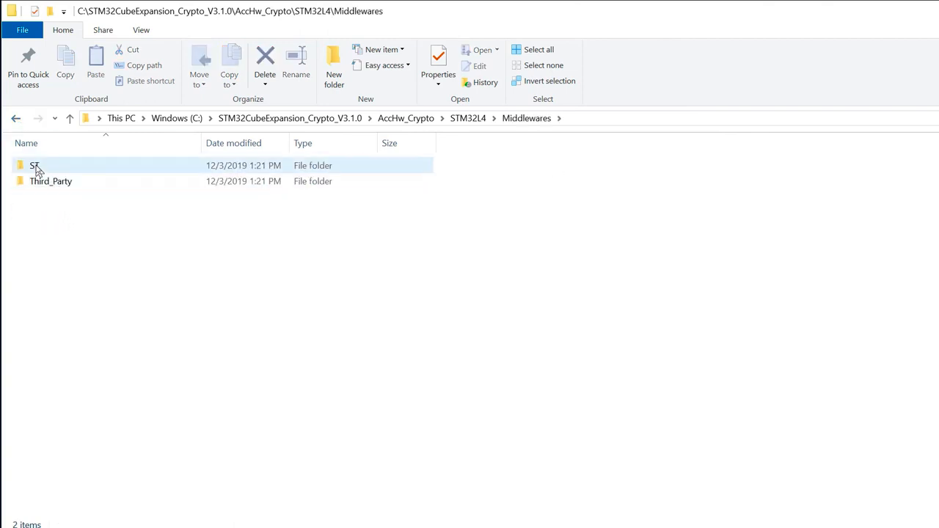
double_click(35, 165)
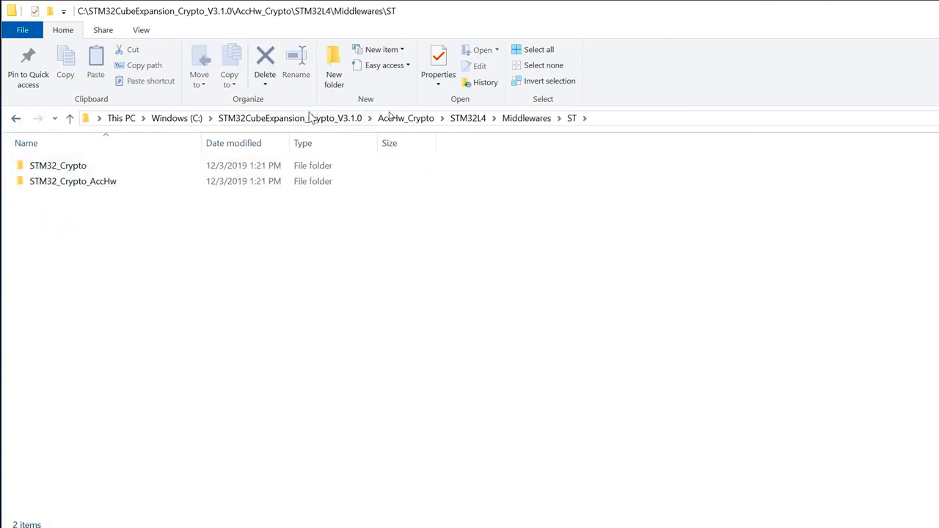
click(73, 181)
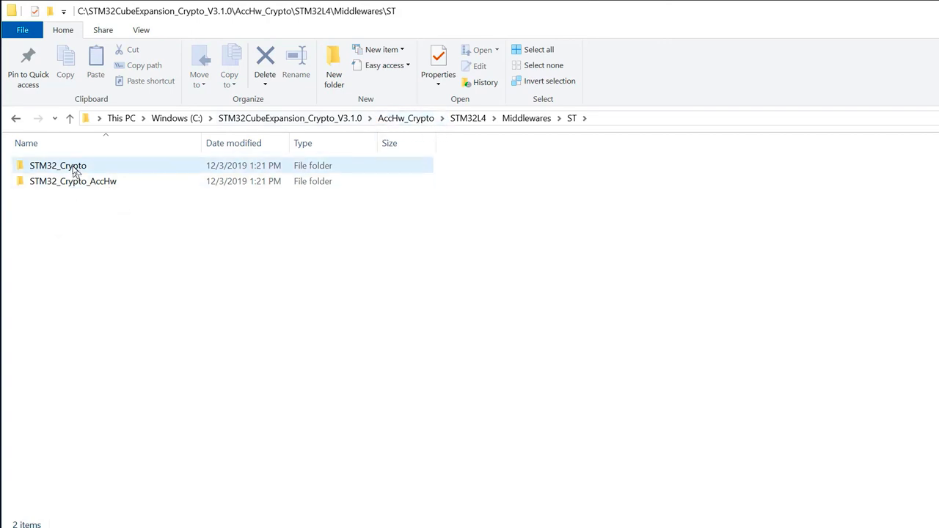
double_click(58, 165)
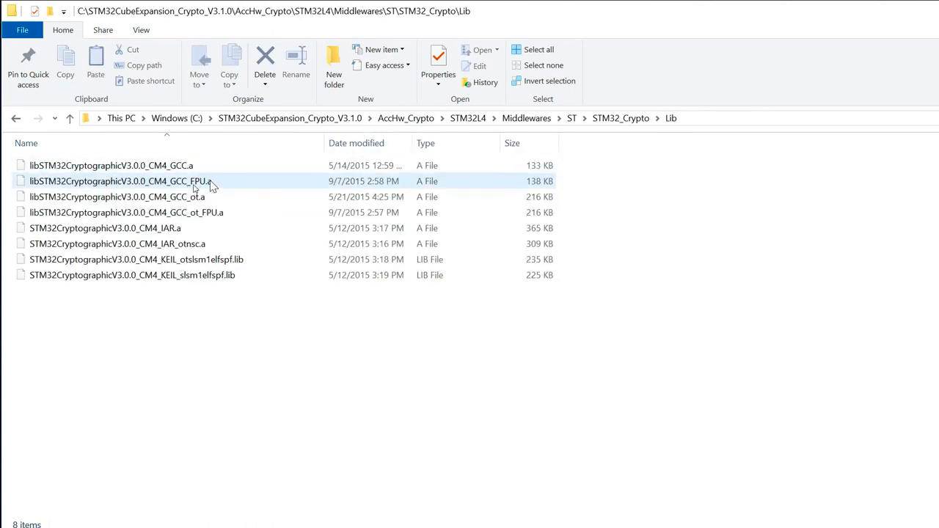
mouse_move(253, 183)
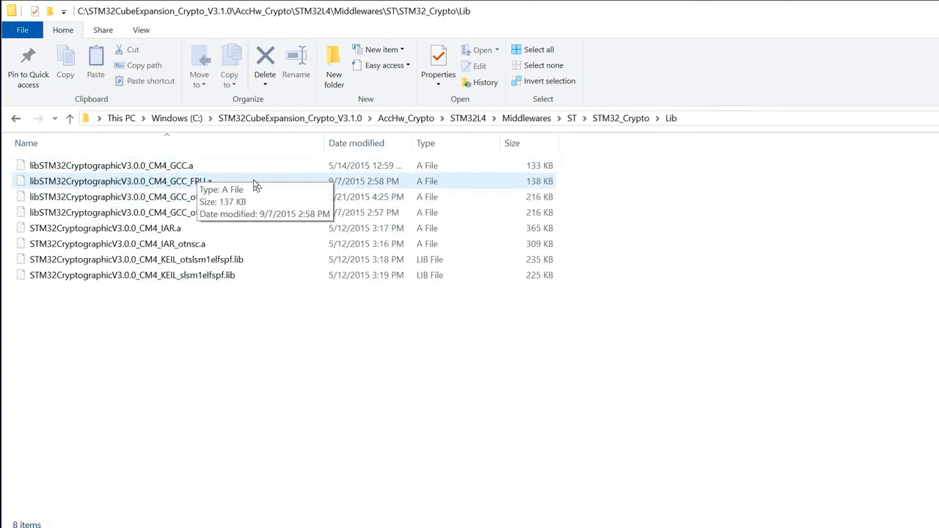
mouse_move(247, 183)
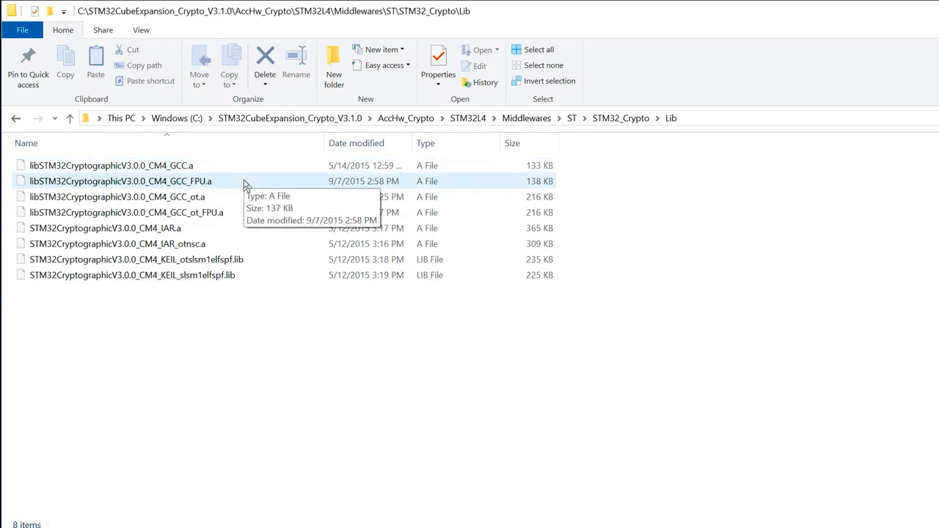
mouse_move(244, 185)
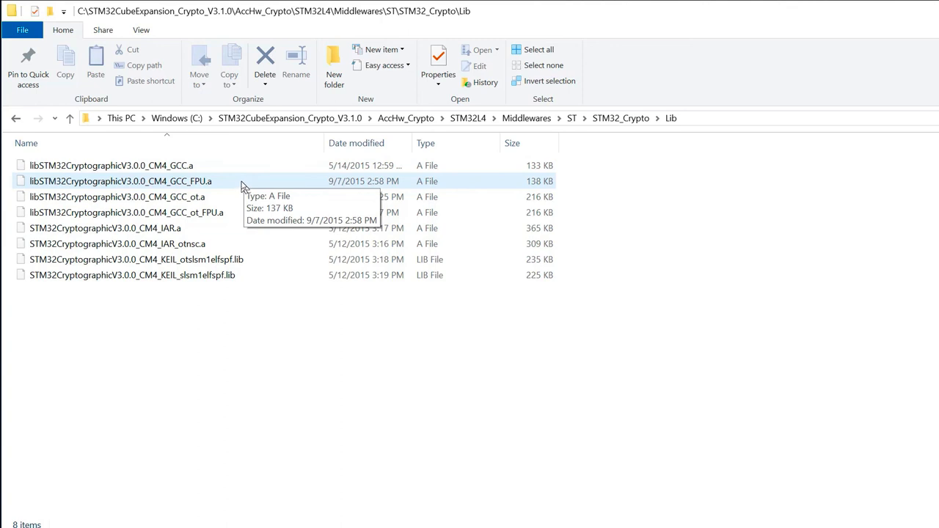
- Jump to AccHw_Crypto and open STM32L4\Projects\STM32L486x\Examples_Crypto
click(405, 118)
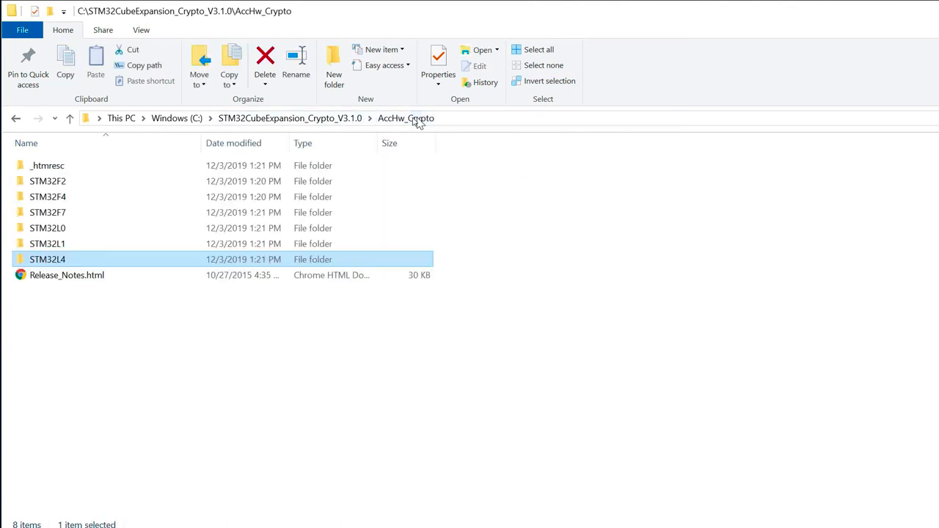
double_click(47, 259)
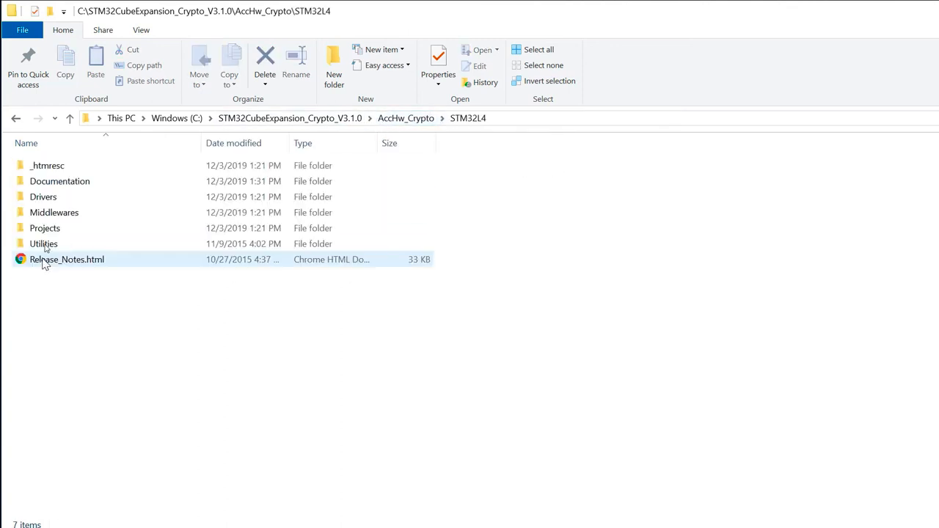
double_click(45, 229)
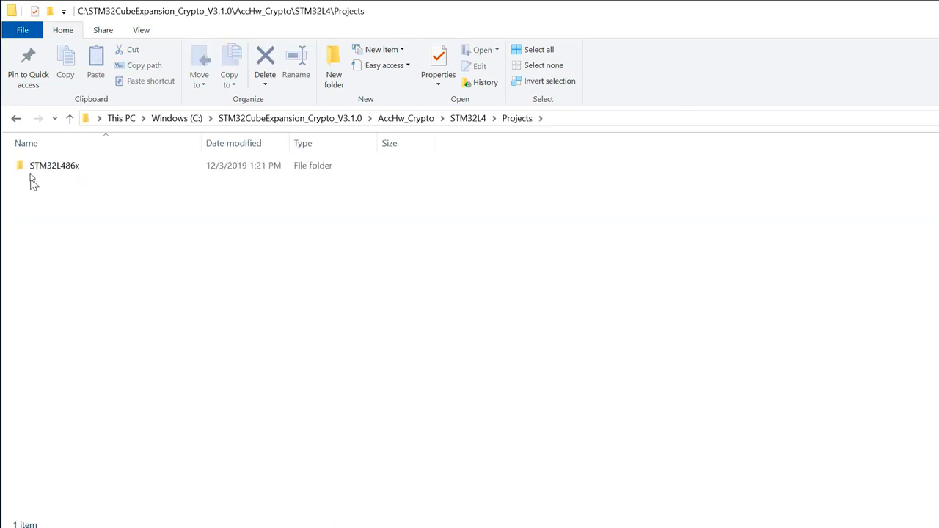
mouse_move(66, 176)
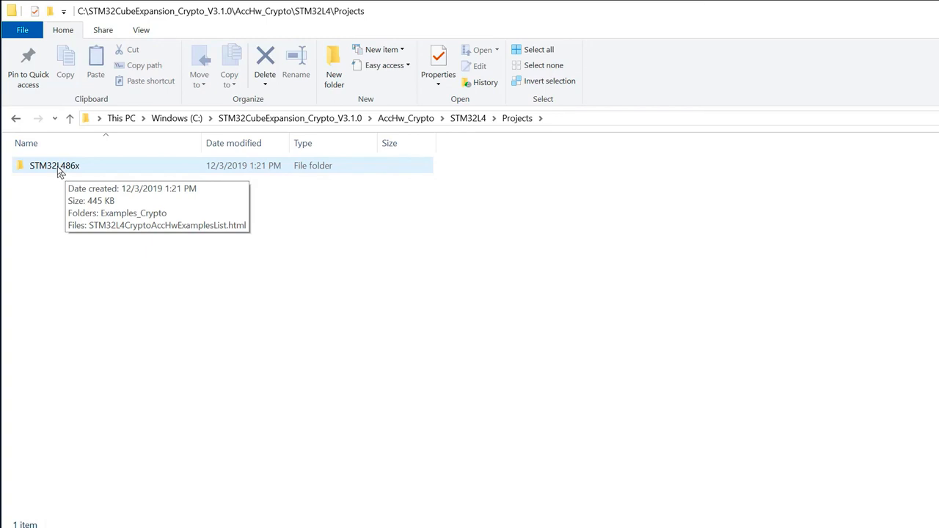
double_click(54, 165)
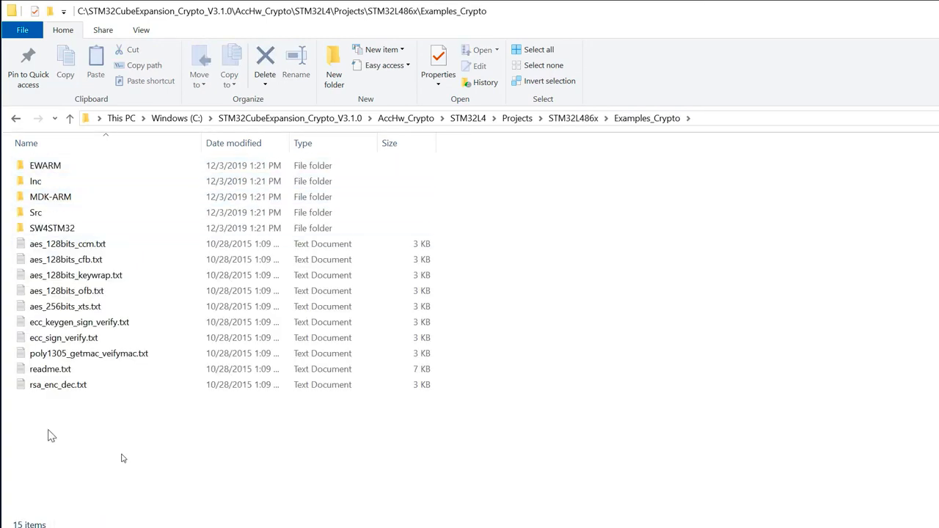
mouse_move(136, 165)
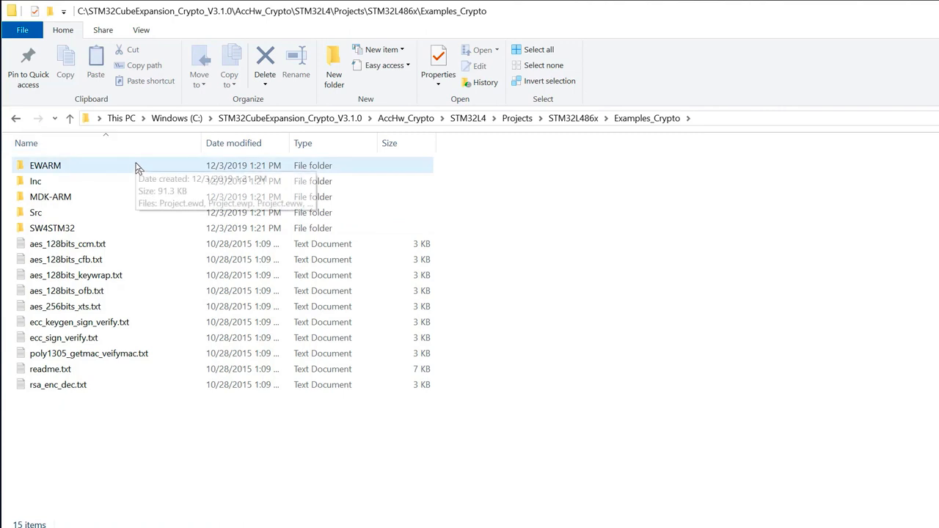
mouse_move(293, 118)
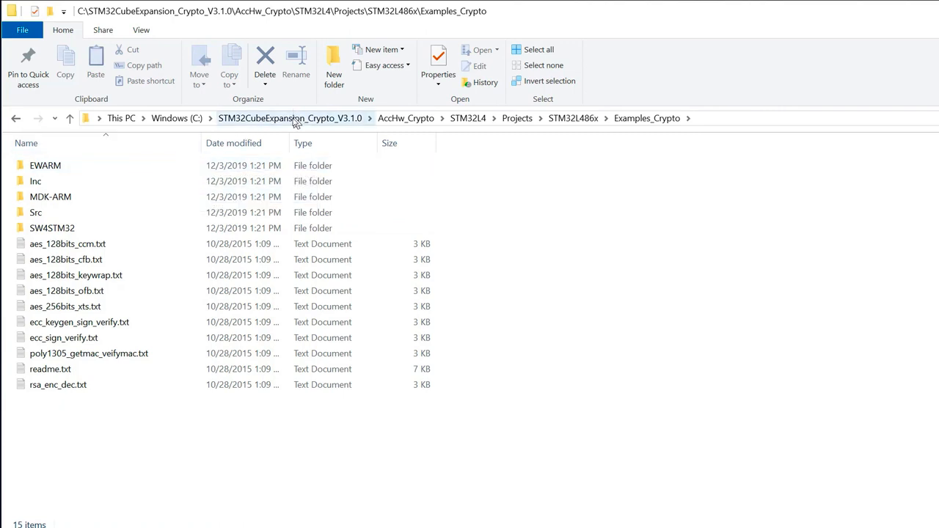
- Jump to the STM32CubeExpansion_Crypto_V3.1.0 root via the address bar and reopen Fw_Crypto
click(289, 118)
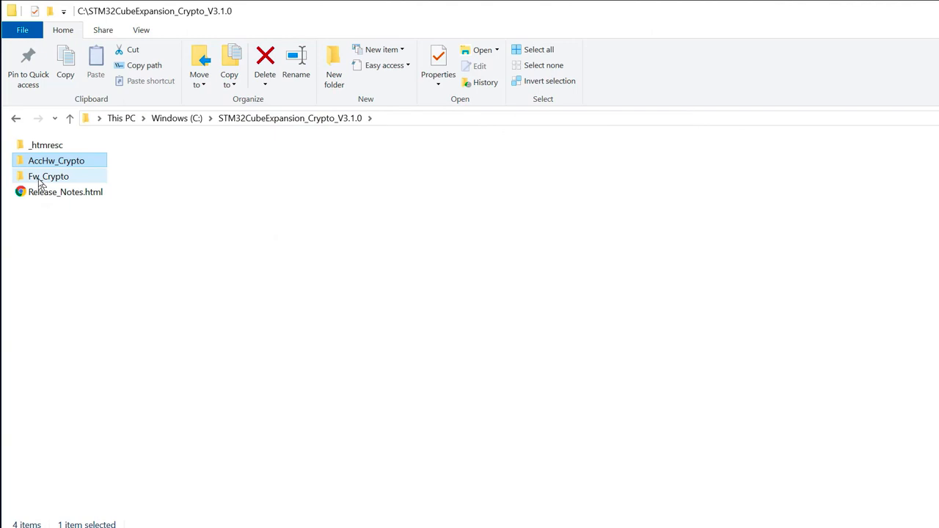
double_click(48, 177)
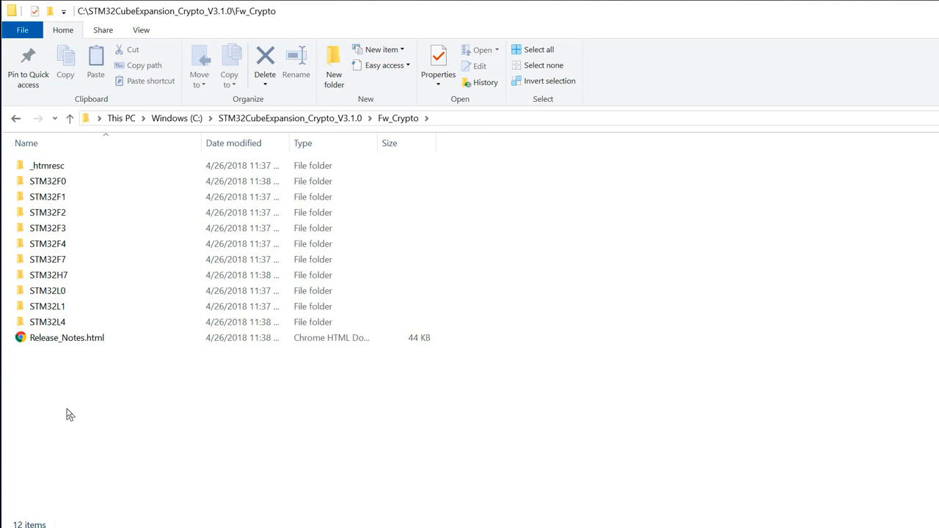
mouse_move(97, 377)
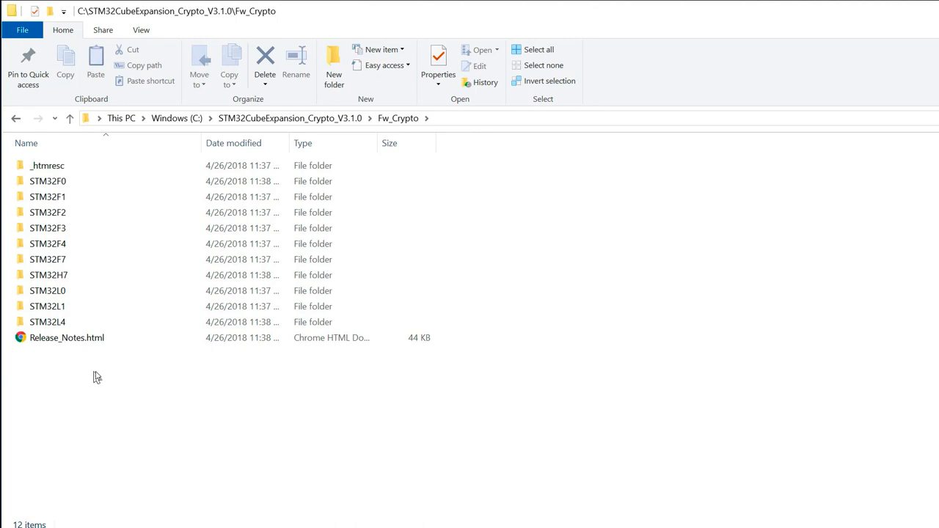